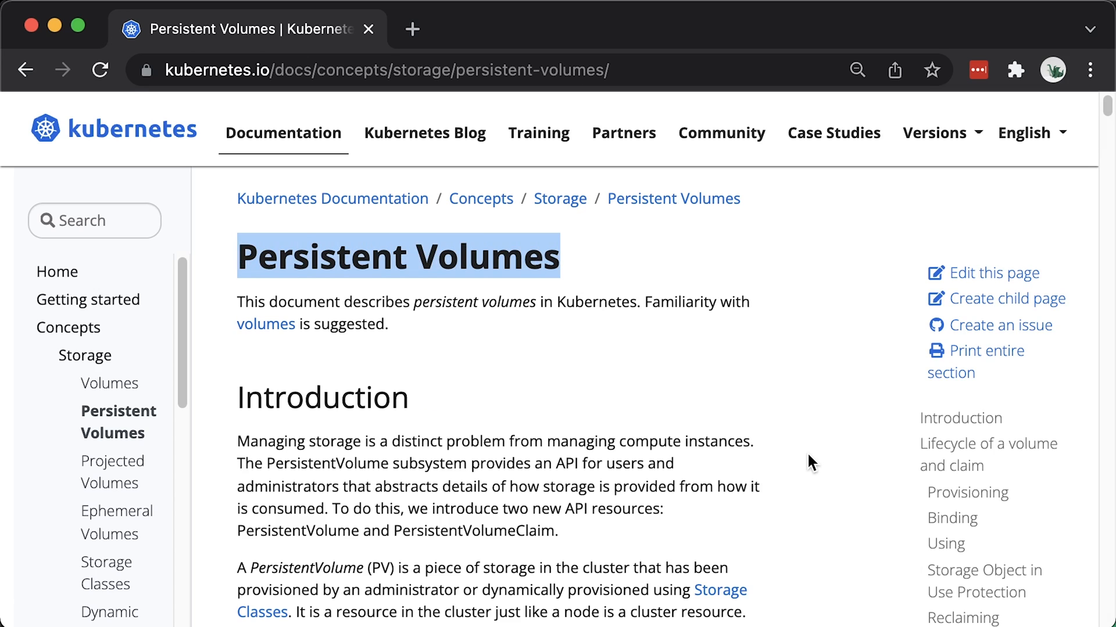
# Scroll the Kubernetes Volumes page down to the hostPath section and its warning.
pyautogui.scroll(-3)
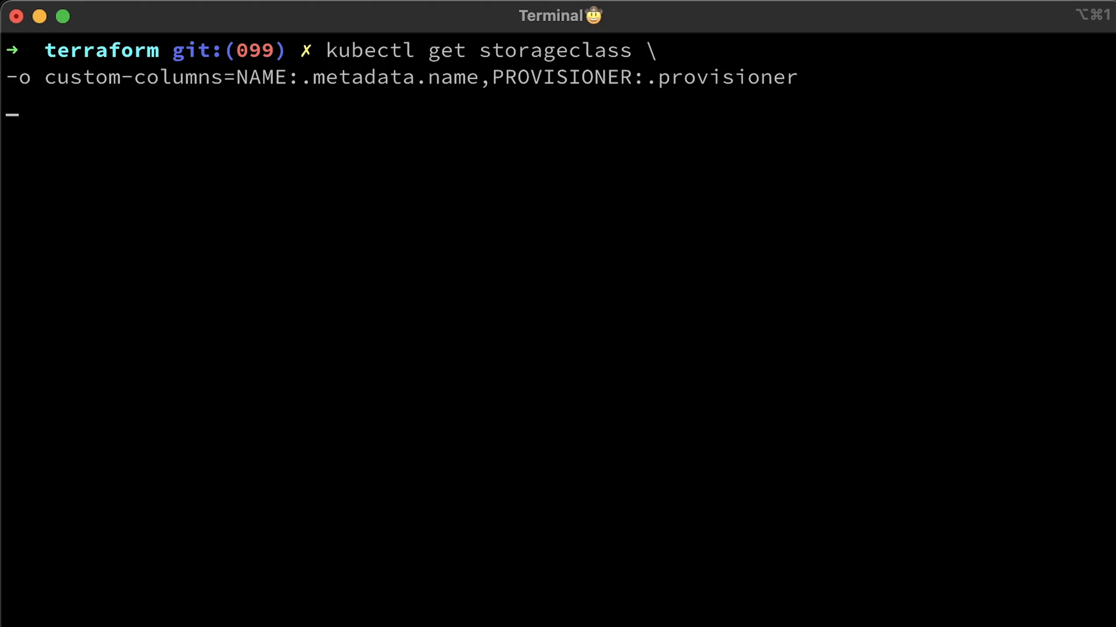
pyautogui.press('Return')
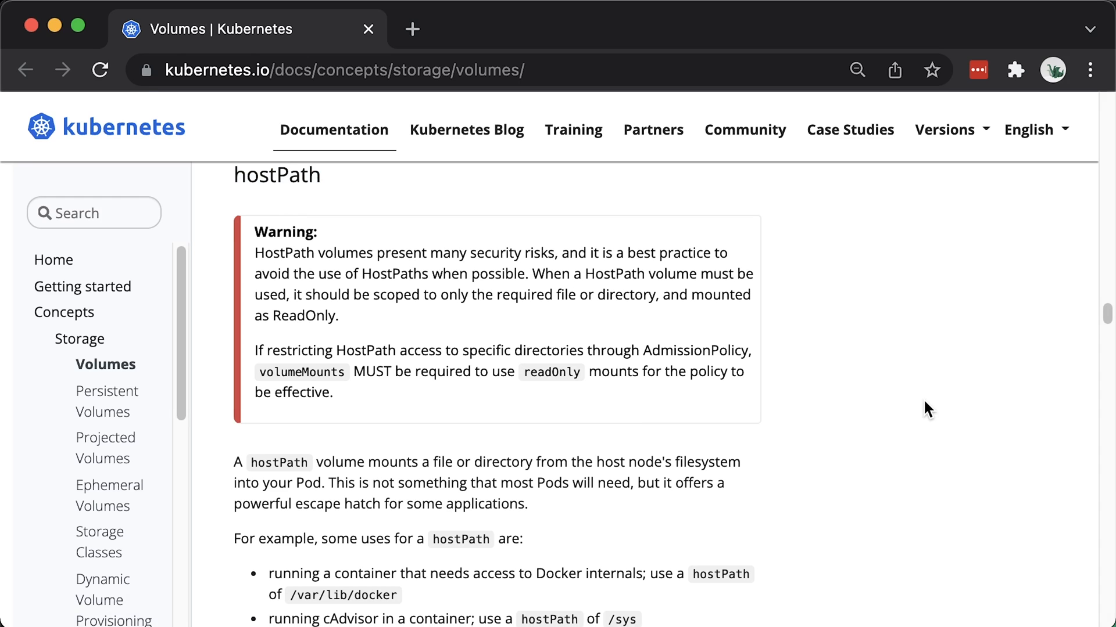
pyautogui.scroll(-3)
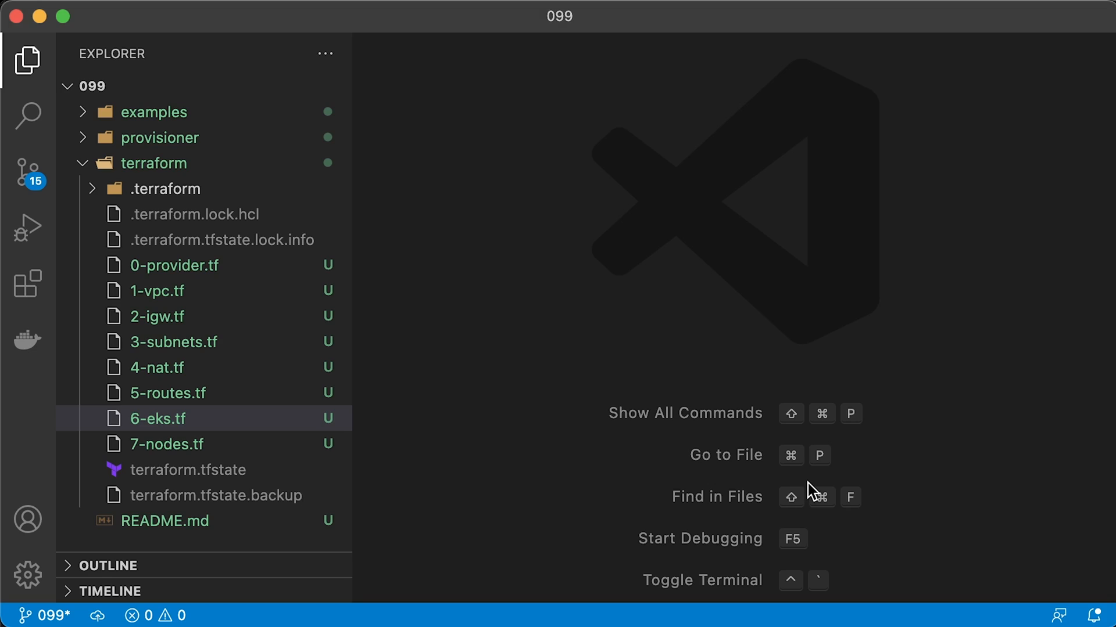
# View 1-vpc.tf and 6-eks.tf, then show examples/1-example.yaml's hostPath local-disk volume.
pyautogui.click(158, 290)
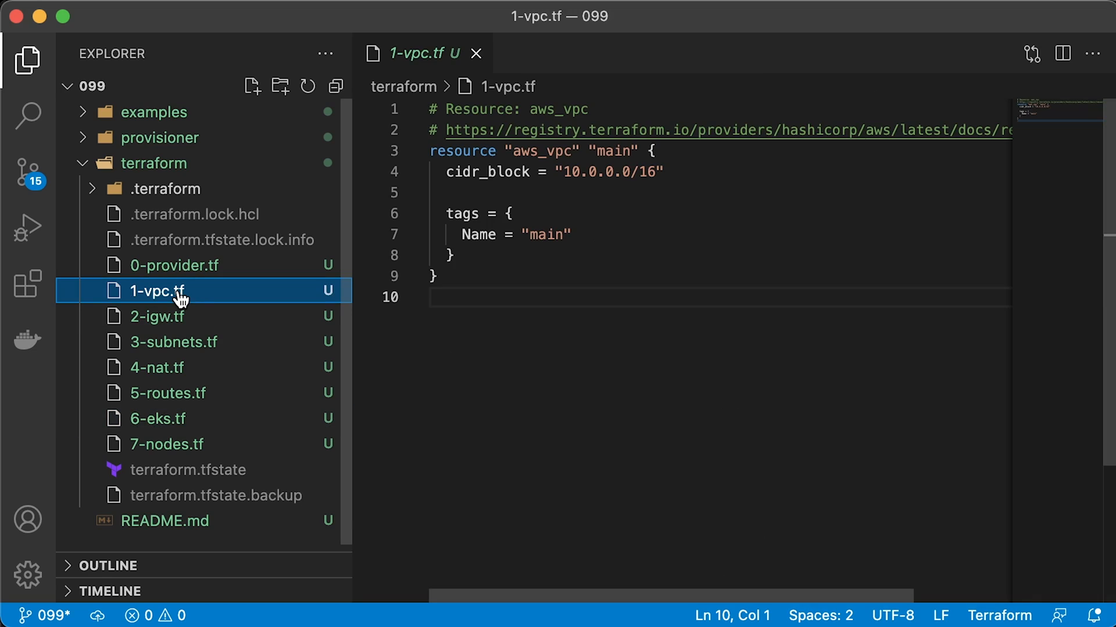
pyautogui.click(164, 419)
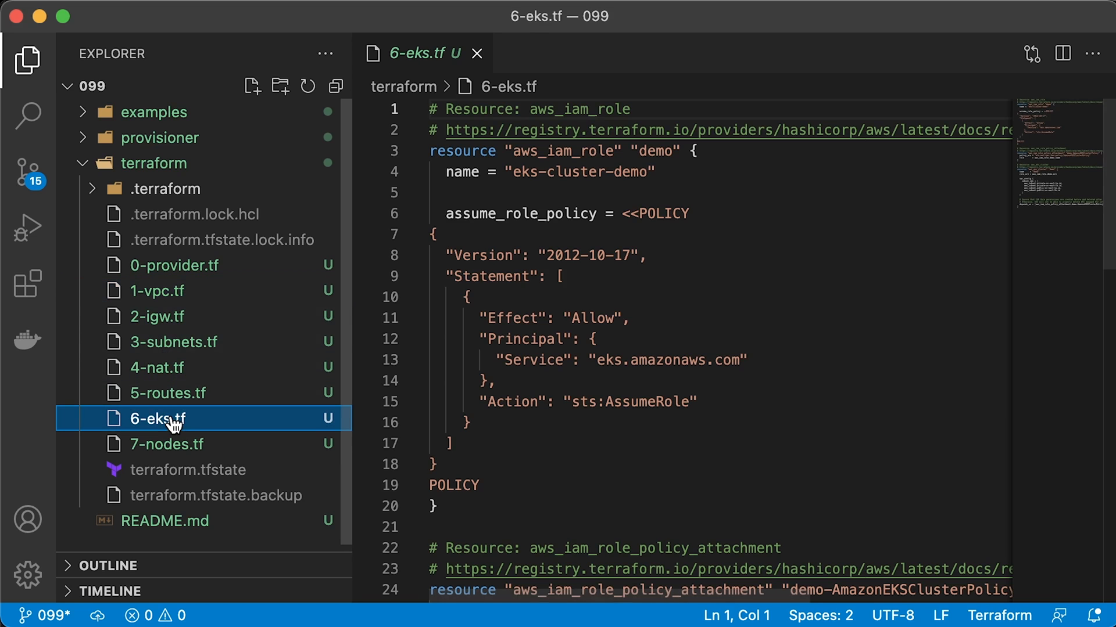
pyautogui.scroll(-3)
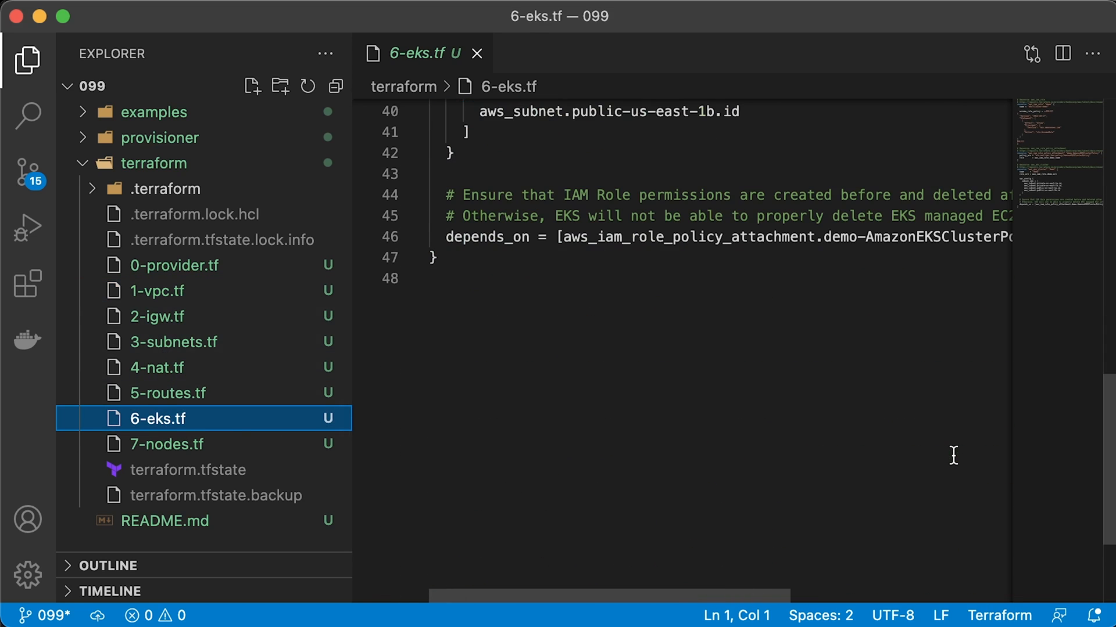
pyautogui.click(167, 444)
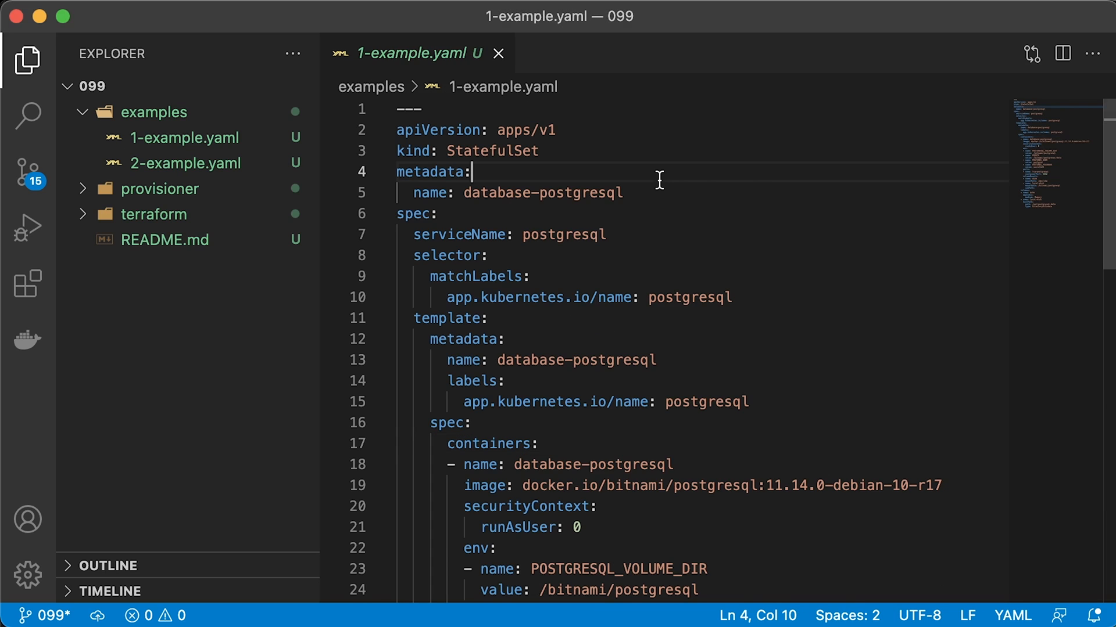
pyautogui.scroll(-3)
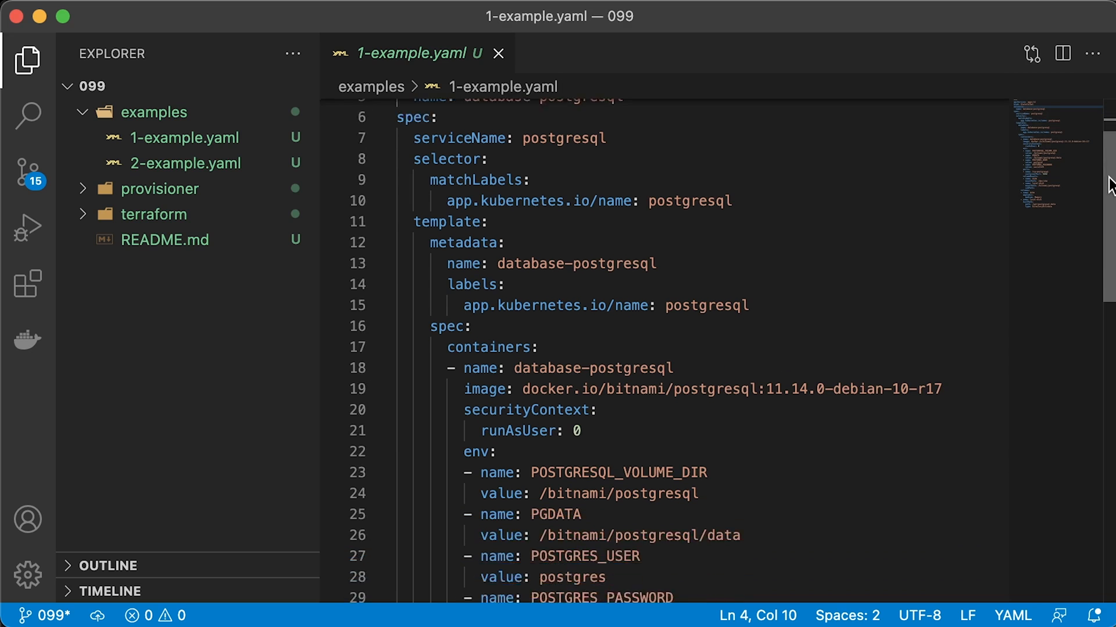
pyautogui.scroll(-3)
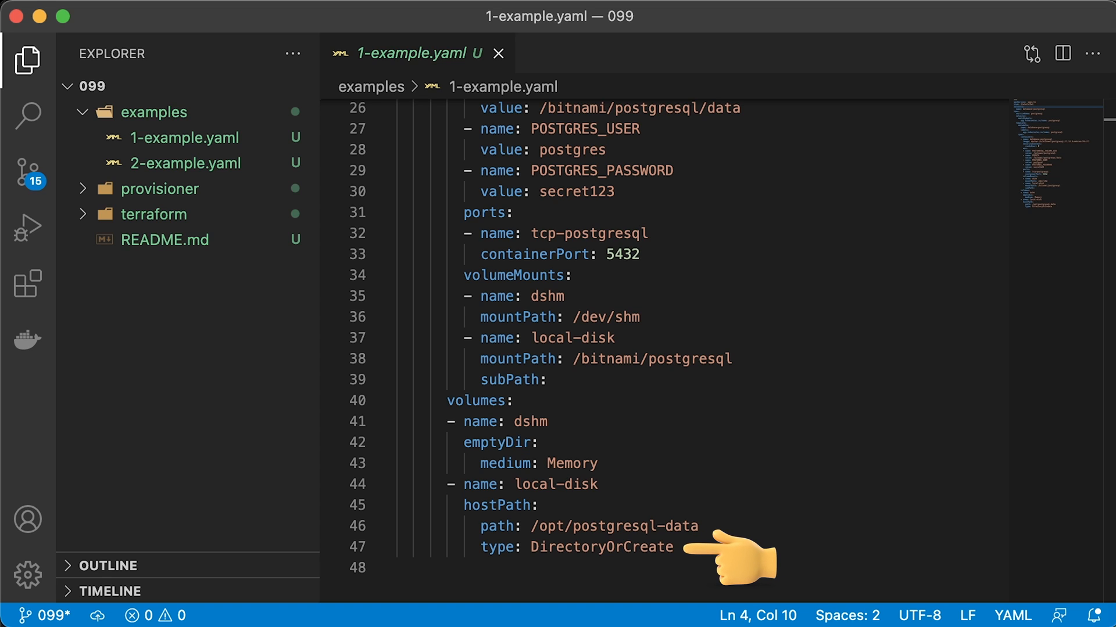
pyautogui.moveTo(637, 547)
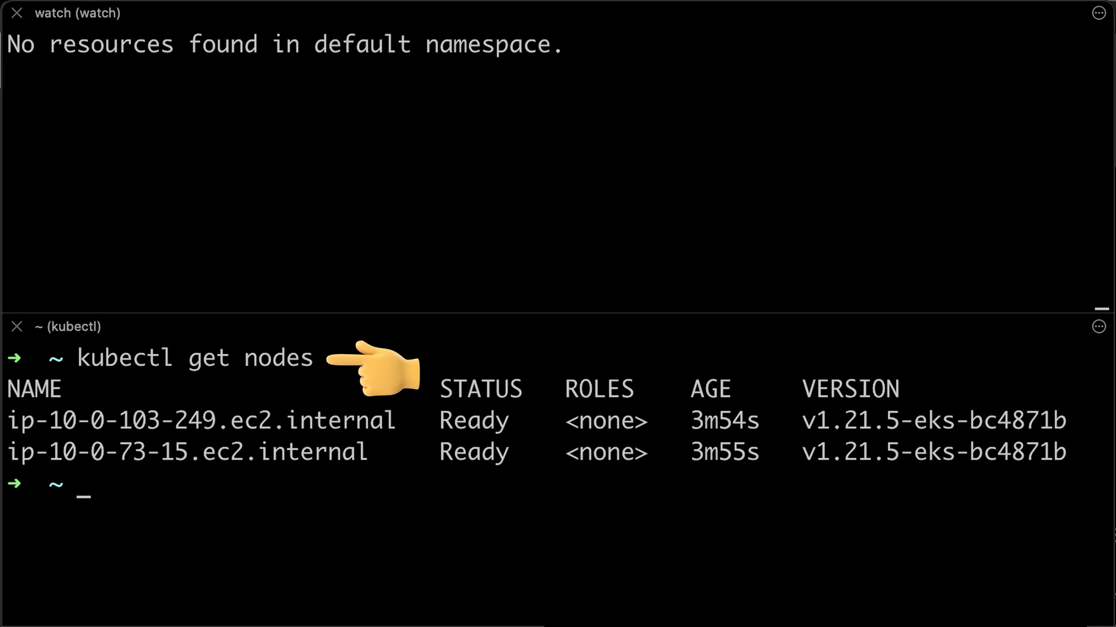
# Watch pods with 'watch -n 1 -t kubectl get pods' and apply examples/1-example.yaml.
pyautogui.write('watch -n 1 -t kubectl get pods')
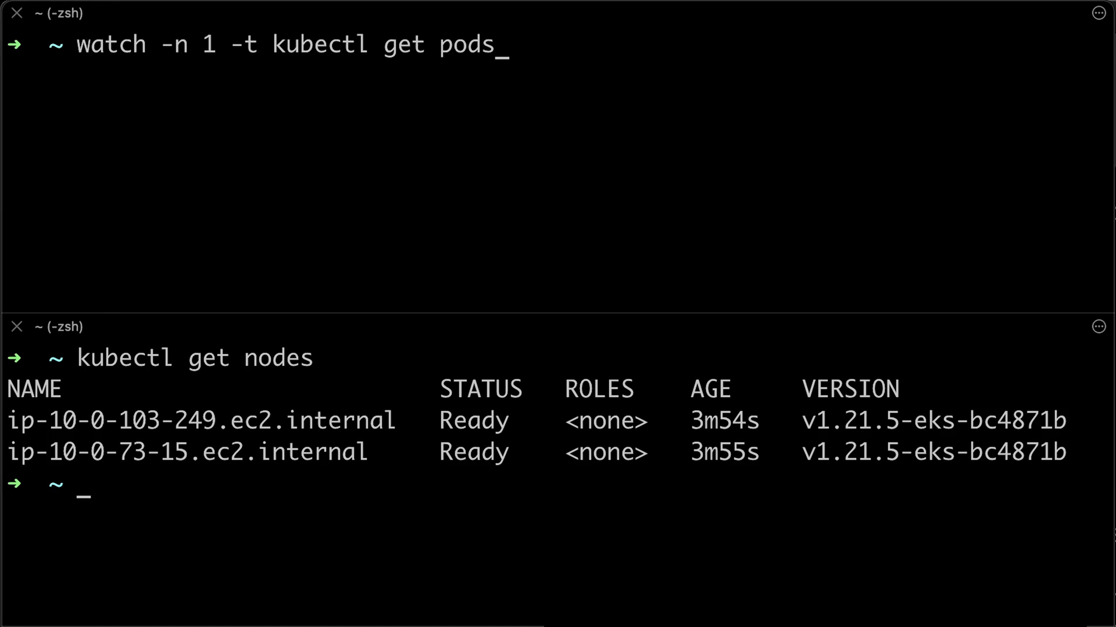
pyautogui.press('Return')
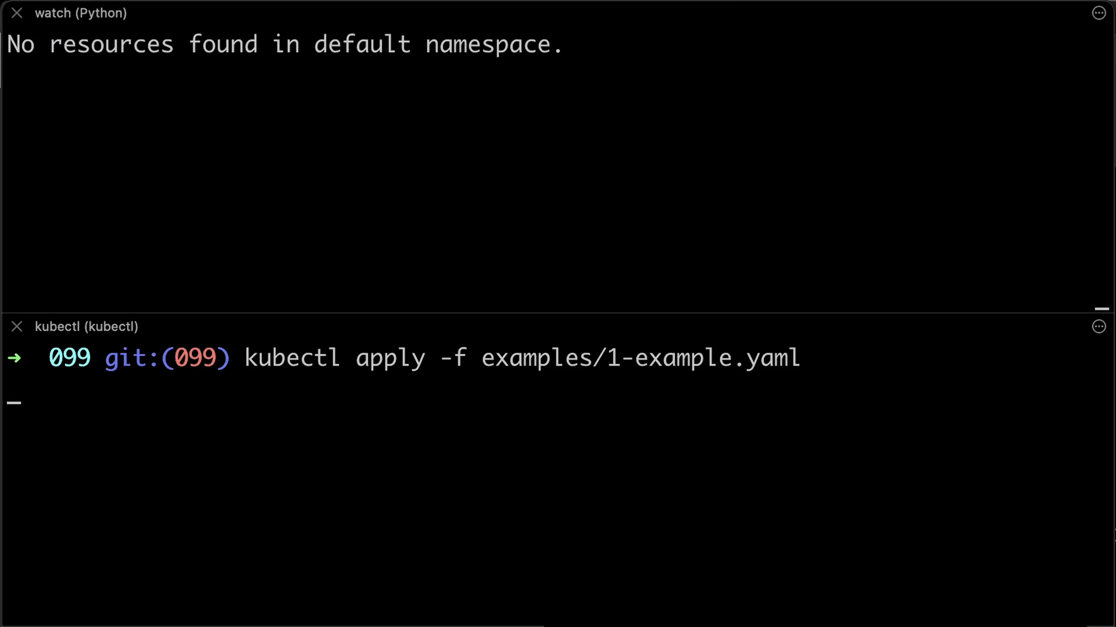
pyautogui.press('Return')
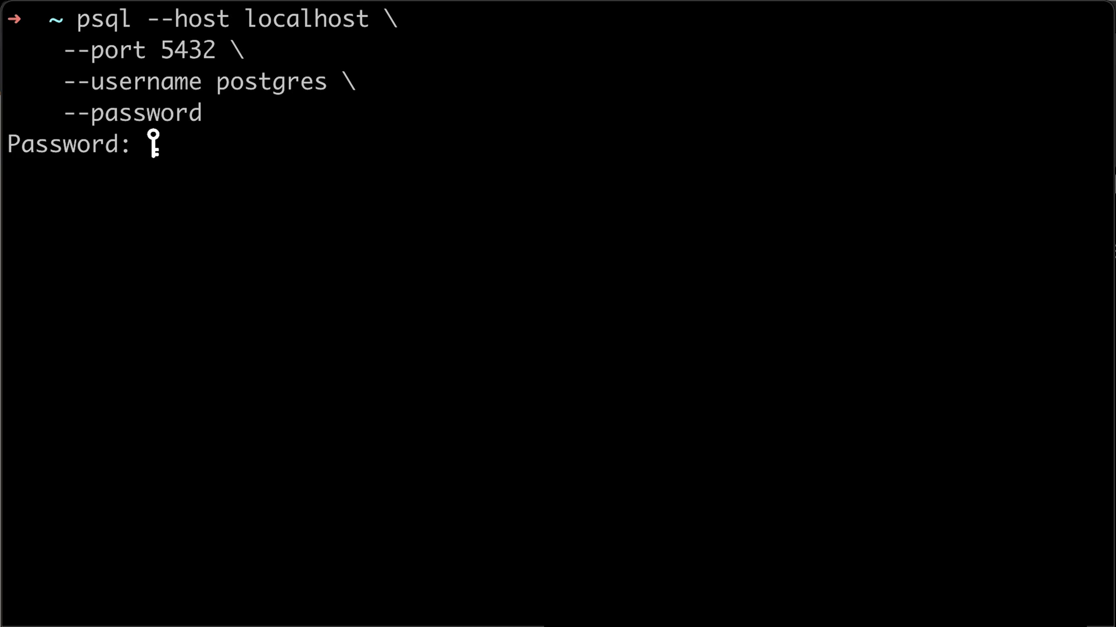
# Connect with psql, create the test_hostpath database, and enter \l.
pyautogui.press('Return')
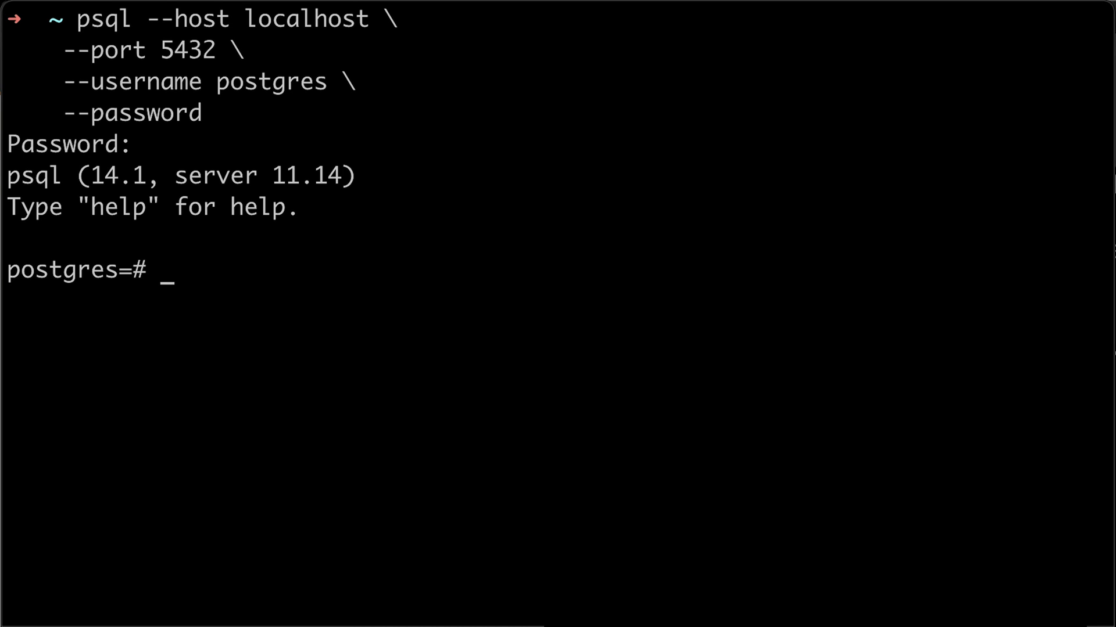
pyautogui.write('CREATE DATABASE test_hostpath;')
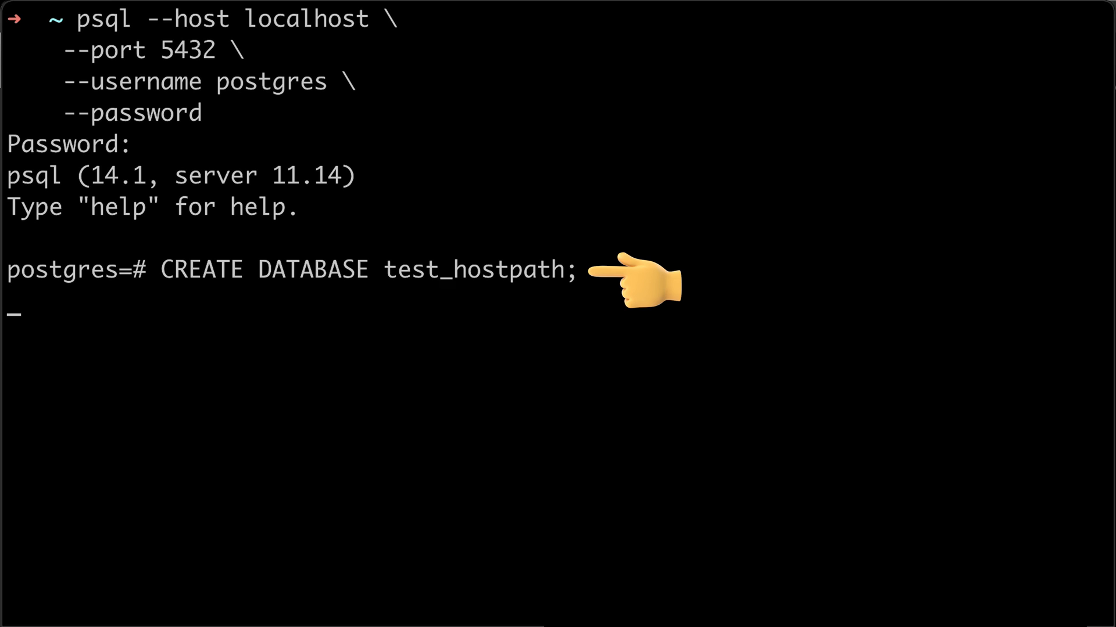
pyautogui.press('Return')
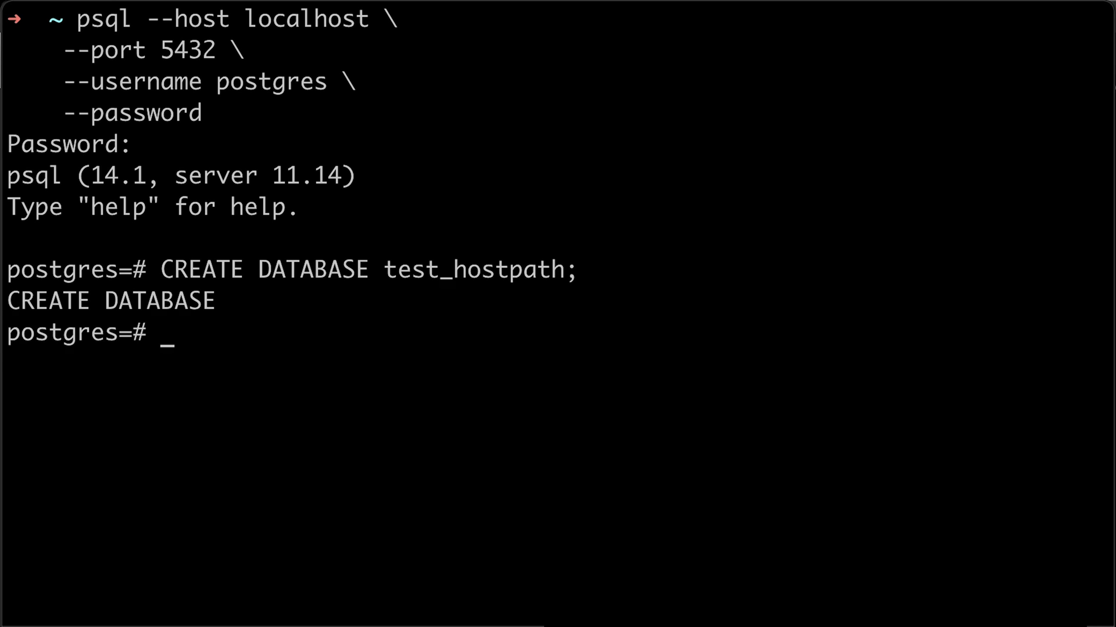
pyautogui.write('\\l')
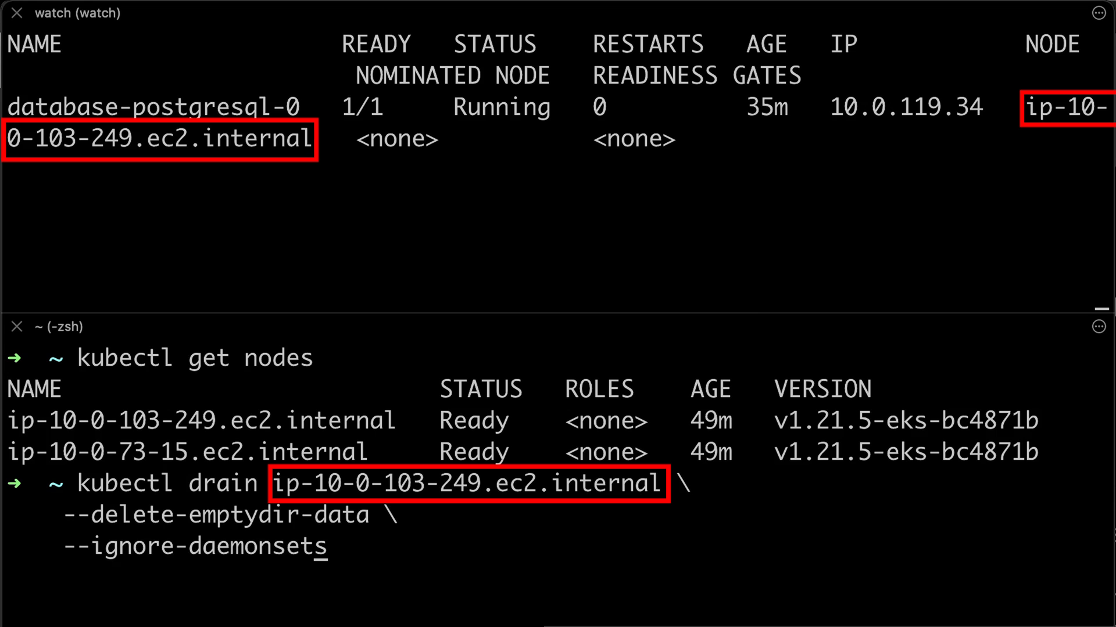
# Drain ip-10-0-103-249.ec2.internal and list databases after reconnecting with psql.
pyautogui.press('Return')
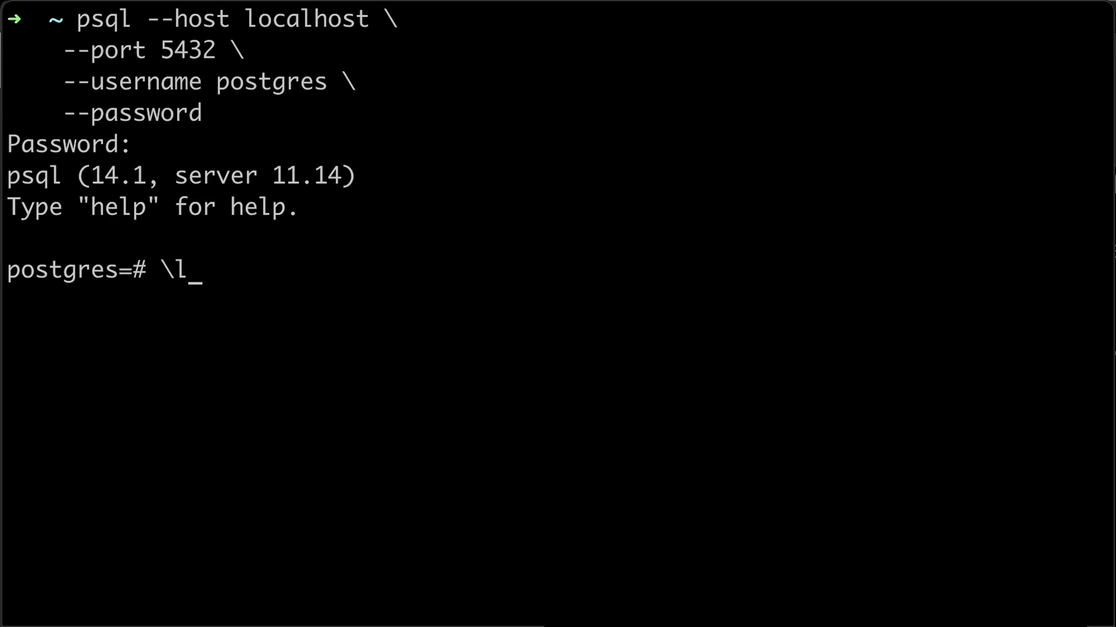
pyautogui.press('Return')
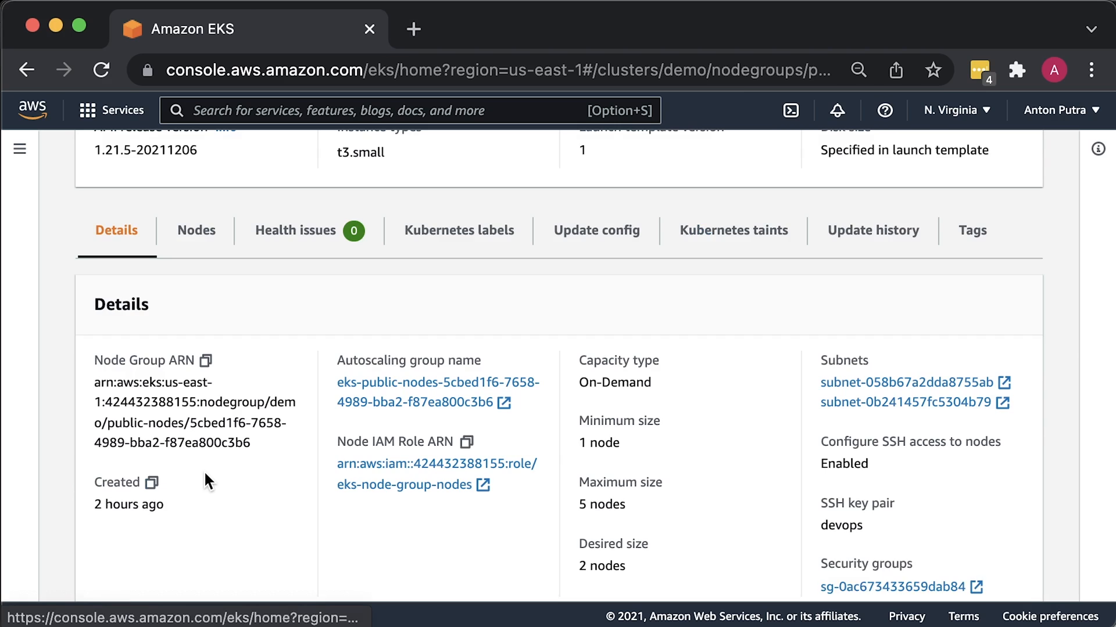
# Scroll the public-nodes node group's Details tab in cluster demo.
pyautogui.scroll(-3)
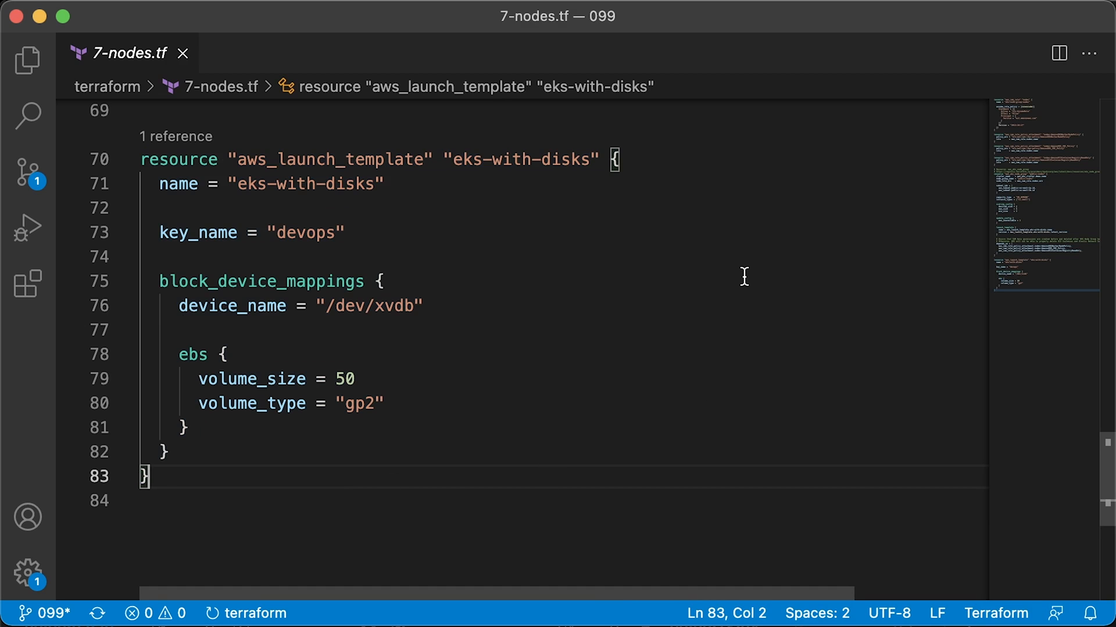
# Scroll 7-nodes.tf up to the eks-with-disks launch template and the node group's launch_template block.
pyautogui.scroll(3)
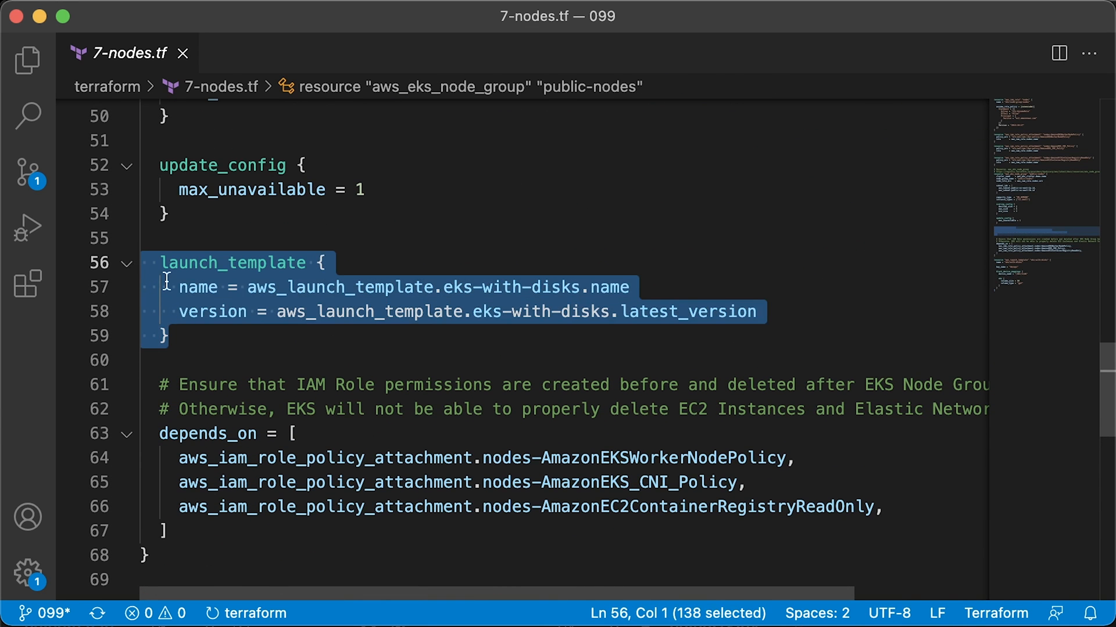
pyautogui.scroll(3)
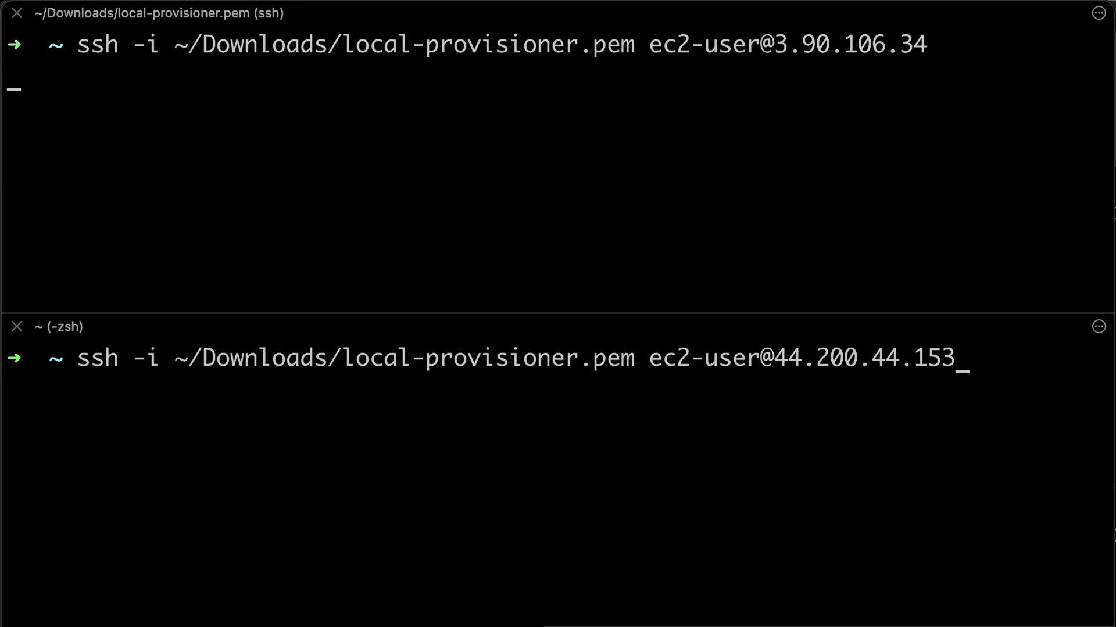
# SSH into both worker nodes and list block devices on the first node.
pyautogui.press('Return')
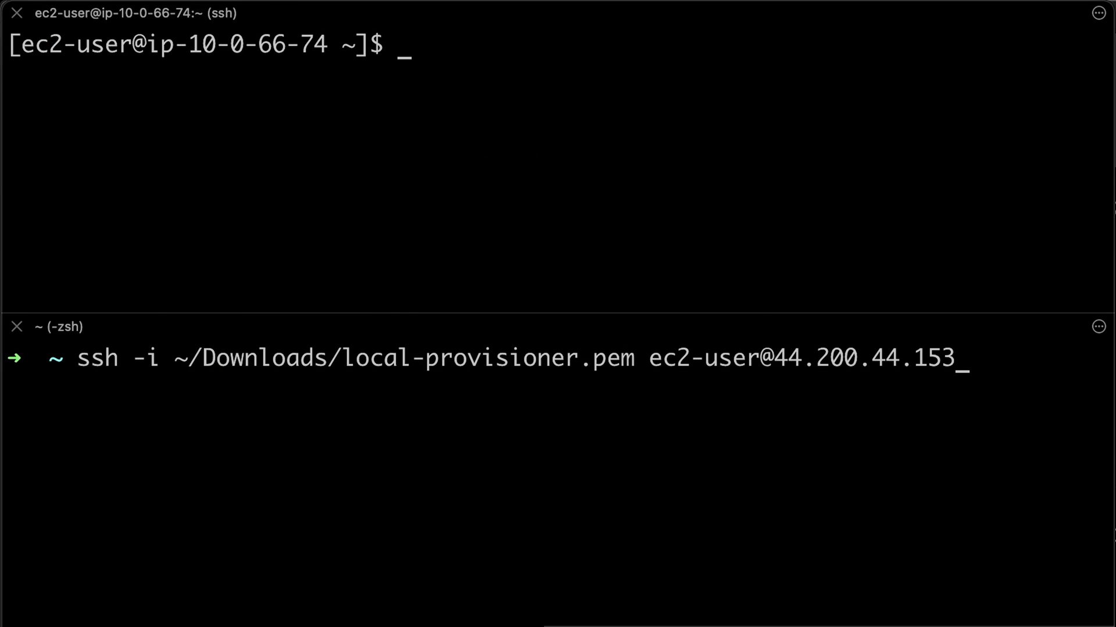
pyautogui.press('Return')
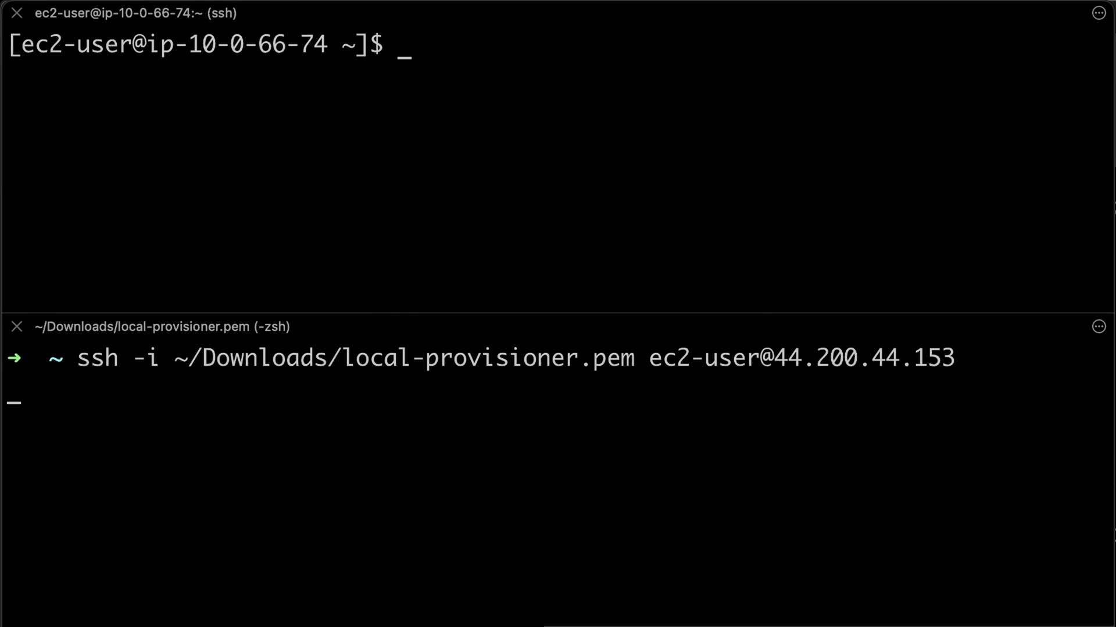
pyautogui.press('Return')
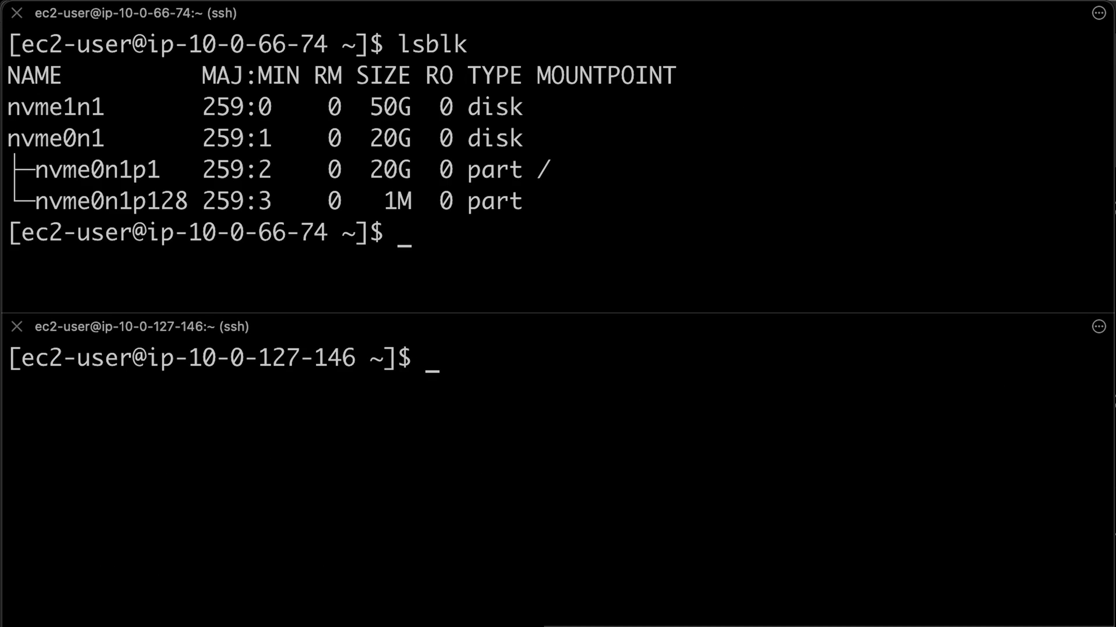
# Format /dev/nvme1n1 as XFS, list UUIDs, and create /mnt/ssd-disks/<UUID>.
pyautogui.write('sudo mkfs -t xfs /dev/nvme1n1')
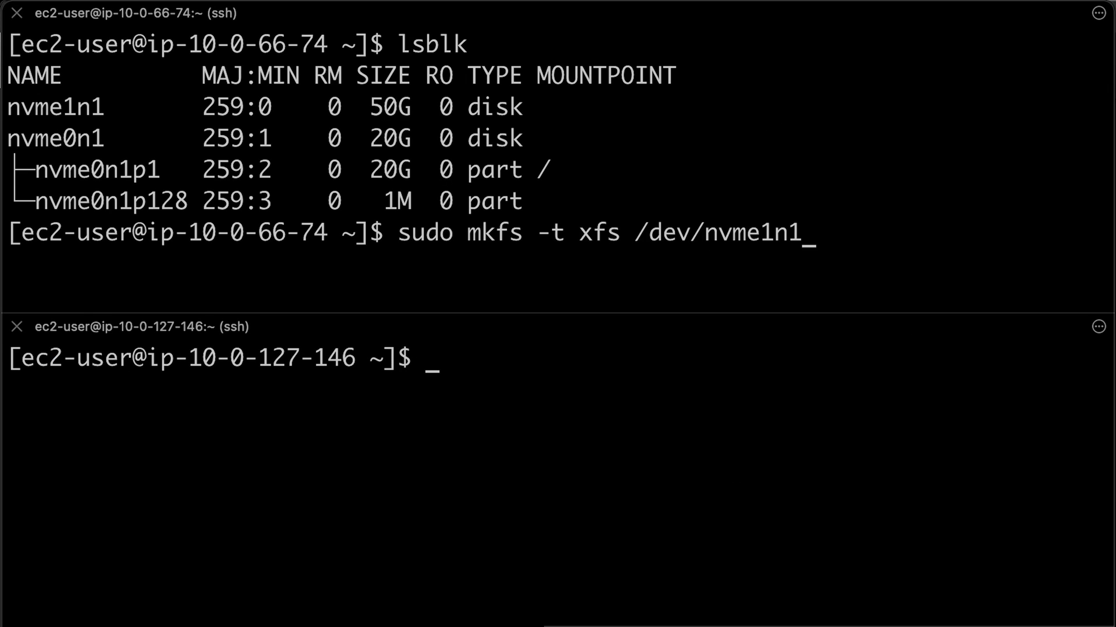
pyautogui.press('Return')
pyautogui.write('sudo lsblk -o +UUID')
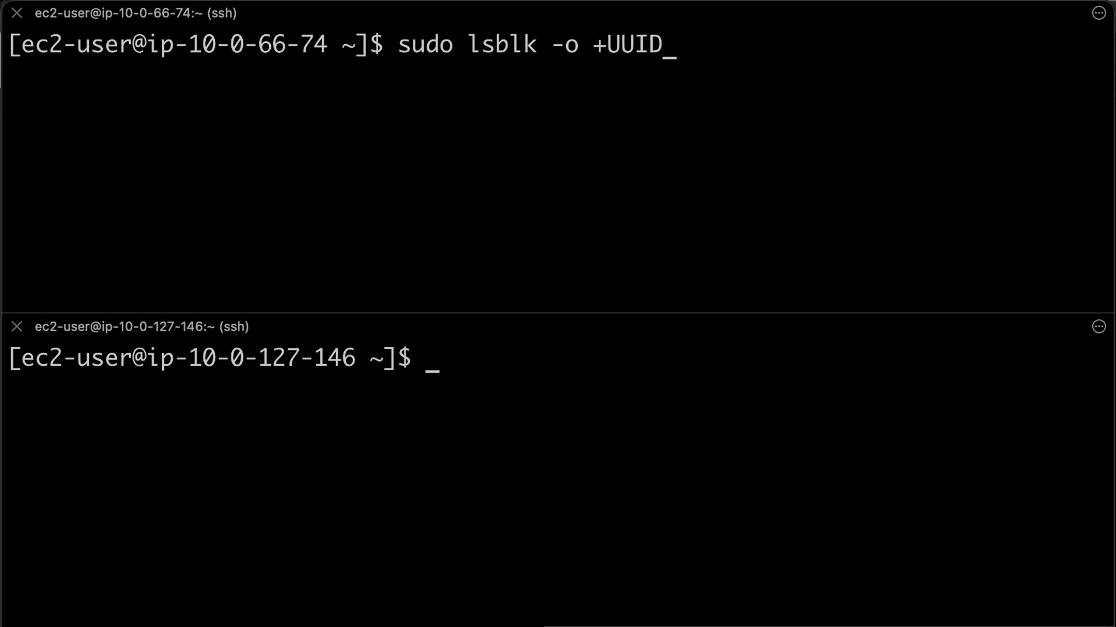
pyautogui.press('Return')
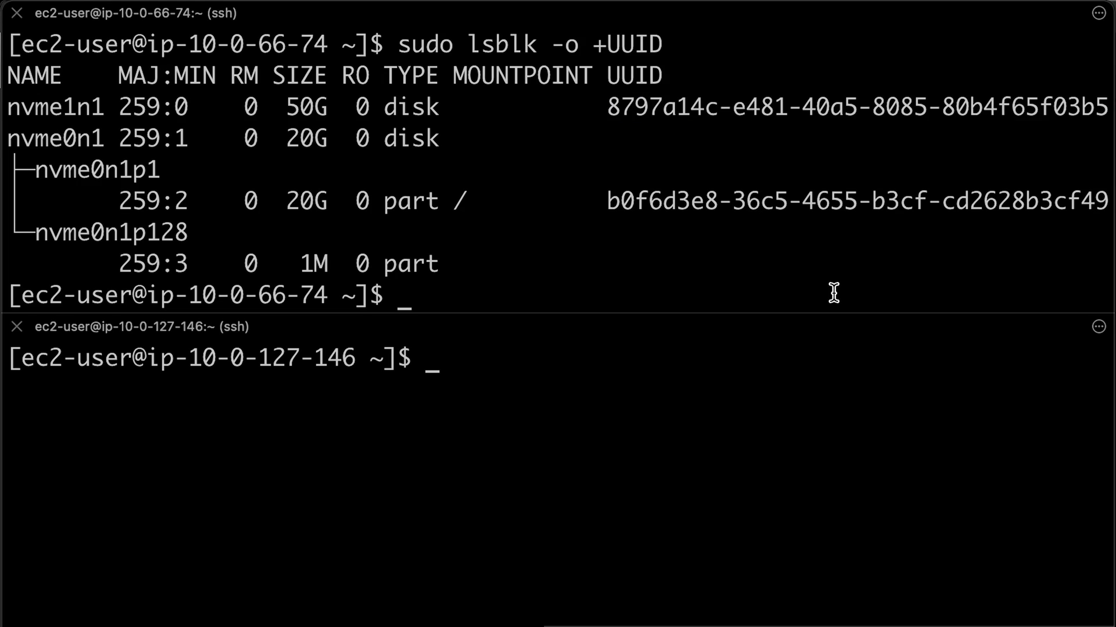
pyautogui.write('sudo mkdir \\')
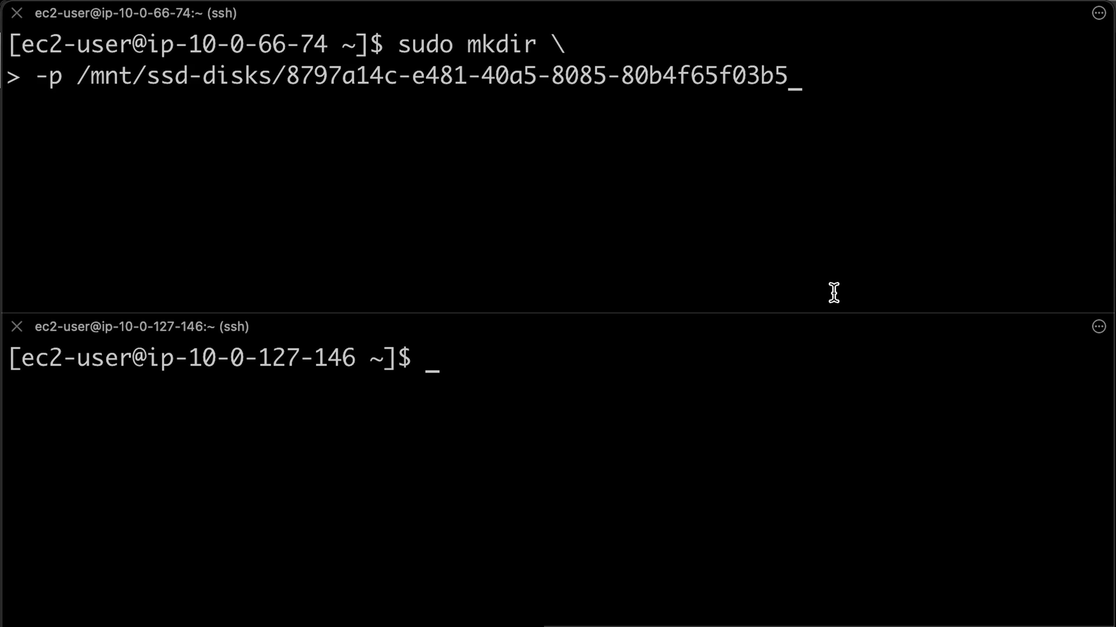
pyautogui.press('Return')
pyautogui.write('sudo vi /etc/fstab')
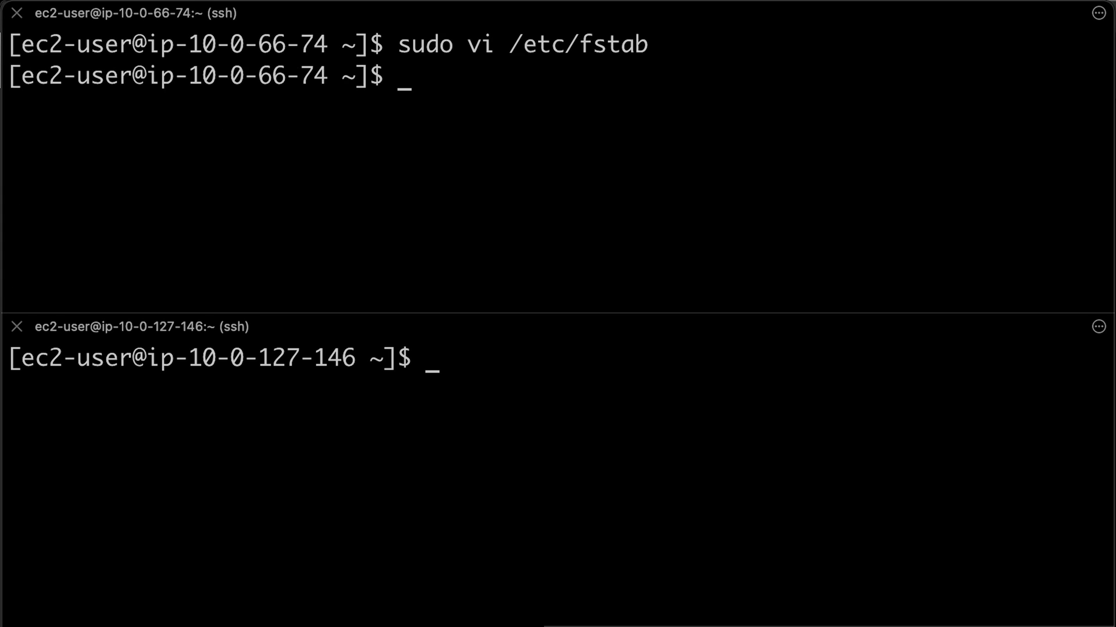
# Run lsblk on node ip-10-0-127-146 to start its disk setup.
pyautogui.write('lsblk')
pyautogui.write('sudo vi /etc/fstab')
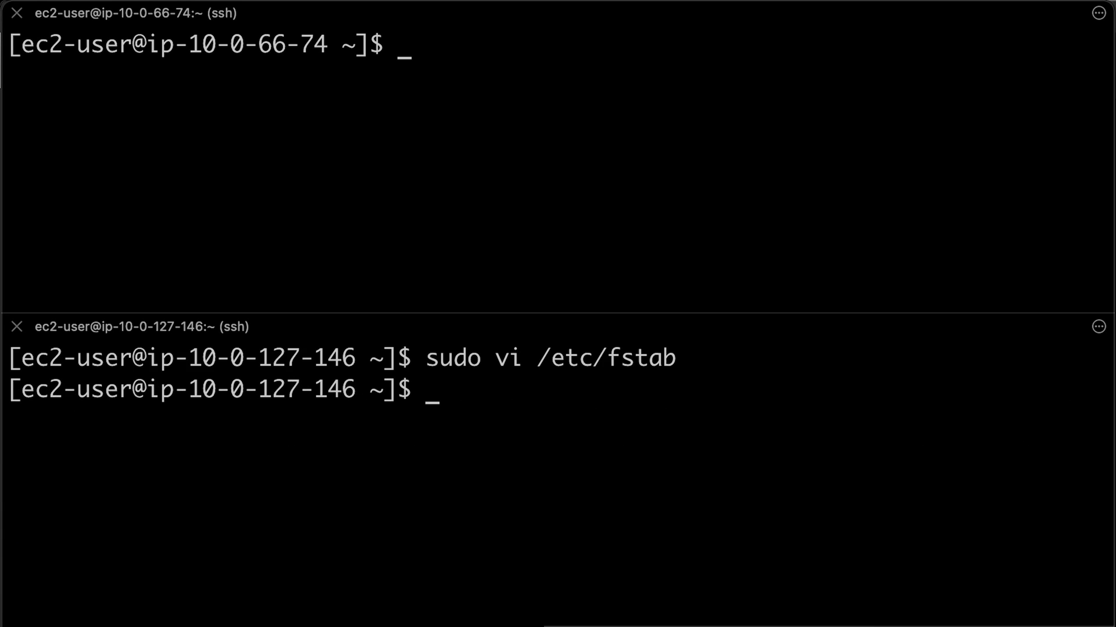
pyautogui.write('lsblk')
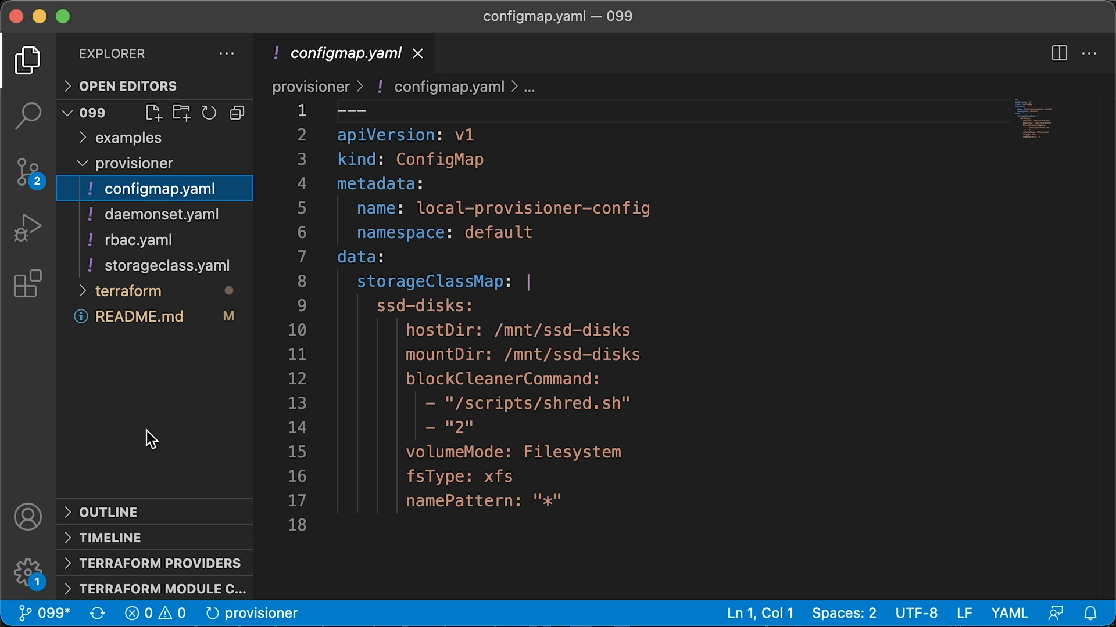
# Review rbac.yaml, scroll daemonset.yaml, then view the ssd-disks storageclass.yaml.
pyautogui.click(142, 240)
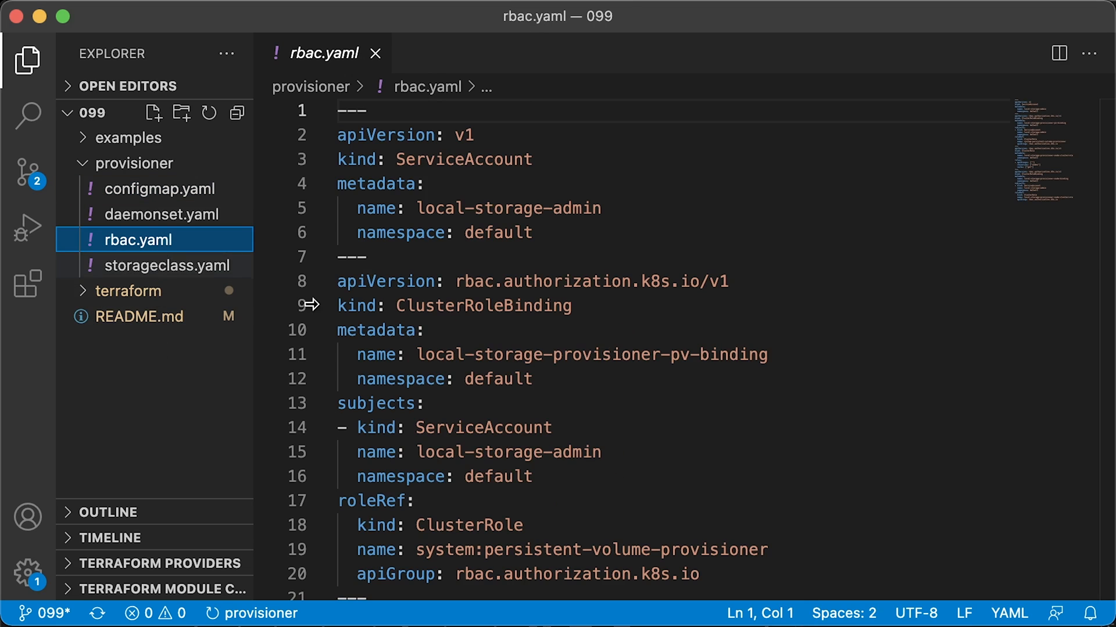
pyautogui.click(164, 215)
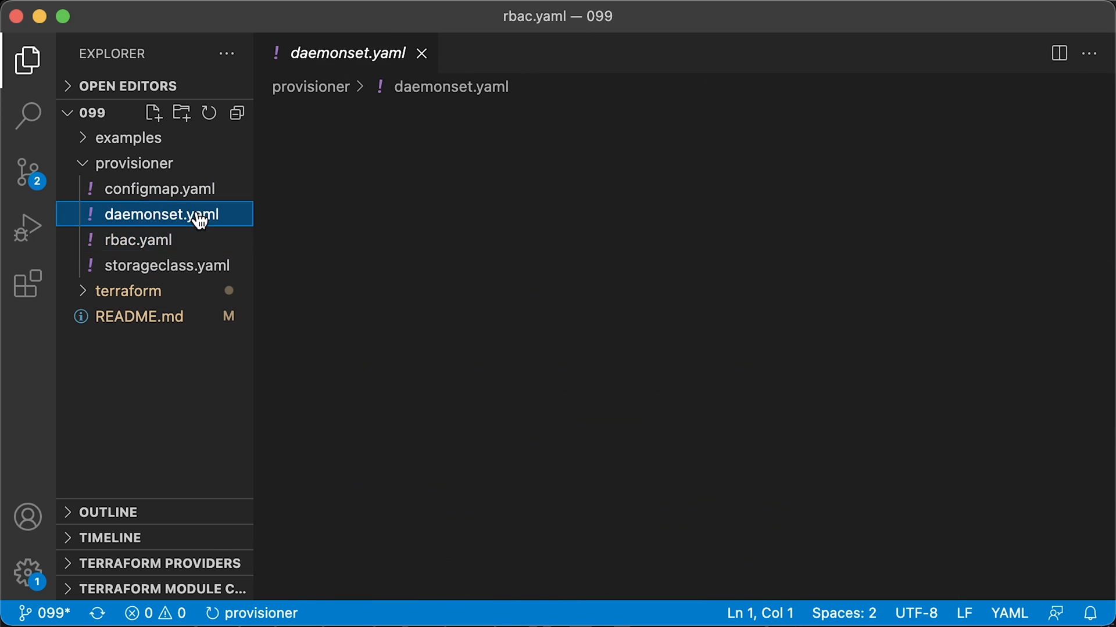
pyautogui.click(162, 215)
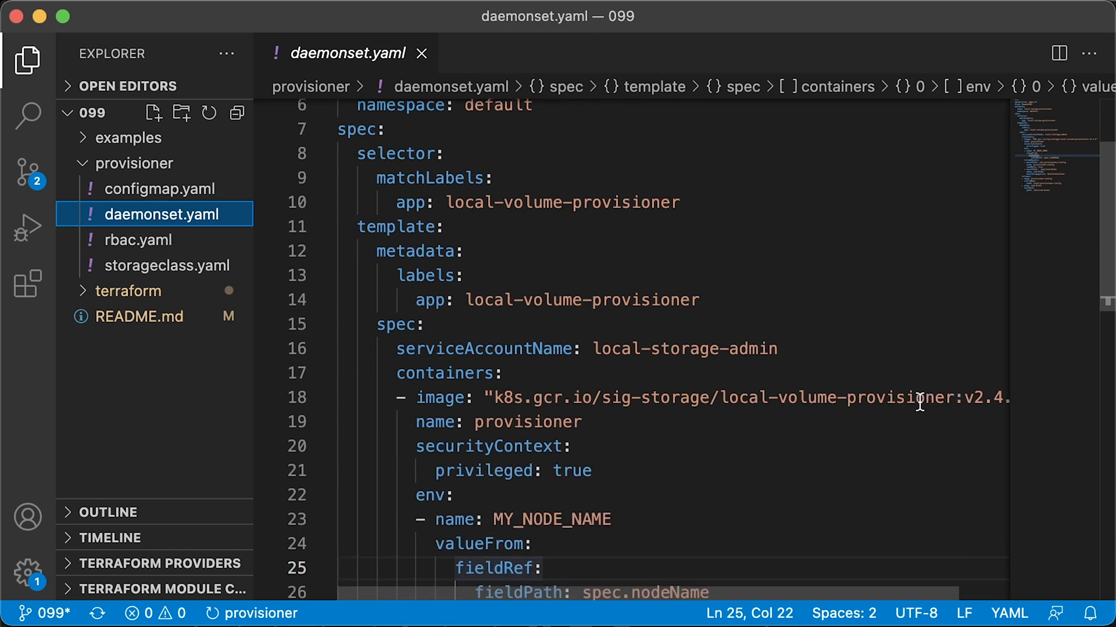
pyautogui.scroll(-3)
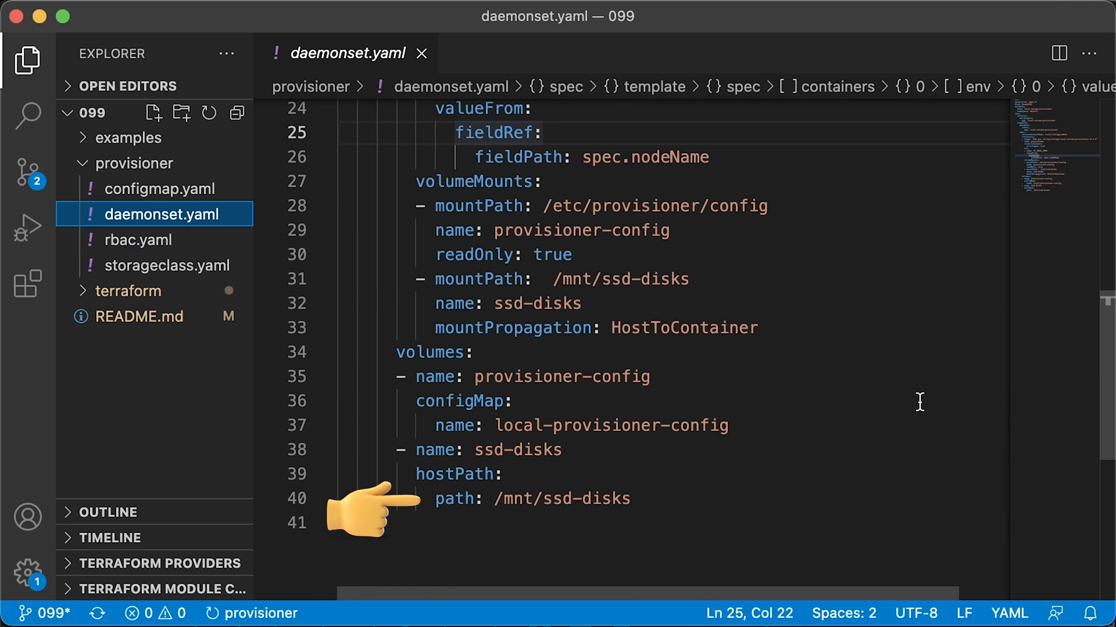
pyautogui.click(171, 265)
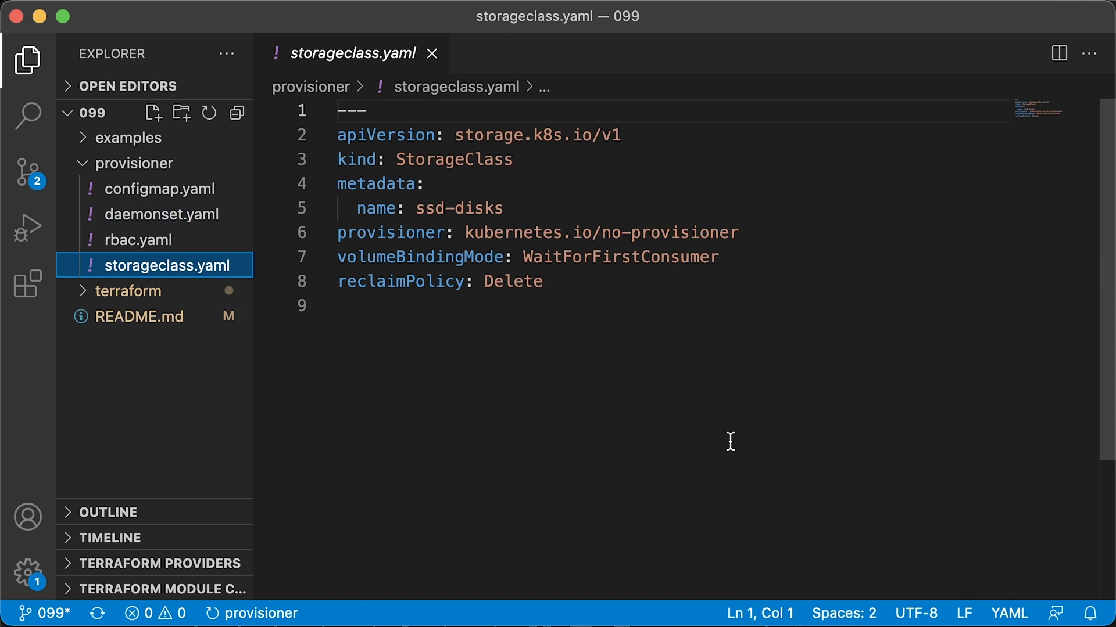
pyautogui.moveTo(733, 461)
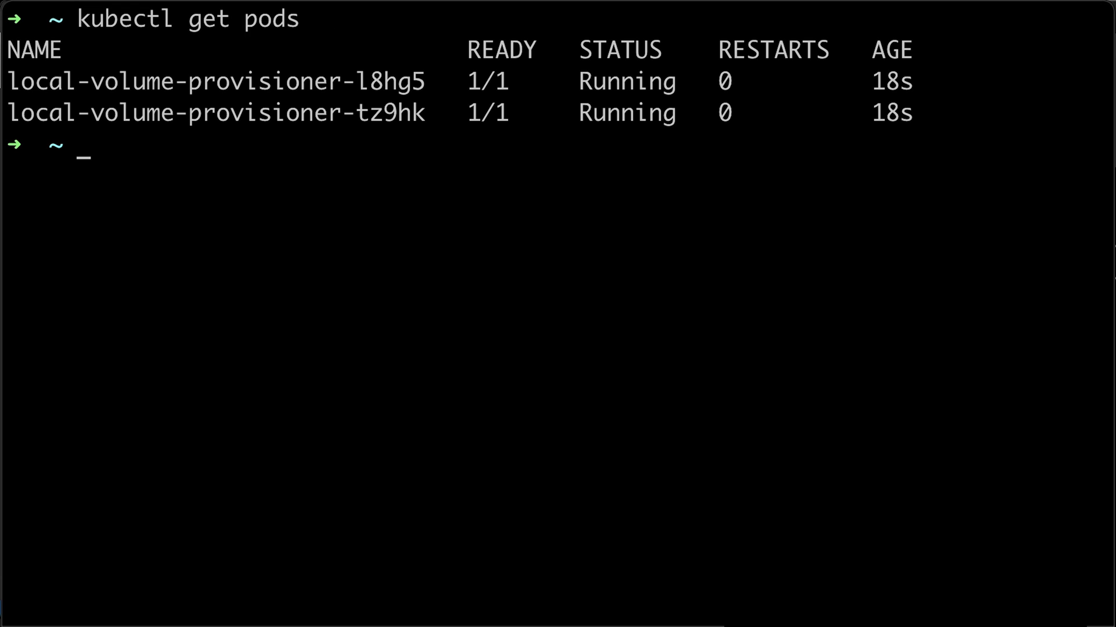
# Check the two local-volume-provisioner pods with kubectl get pods, then list persistent volumes.
pyautogui.doubleClick(215, 113)
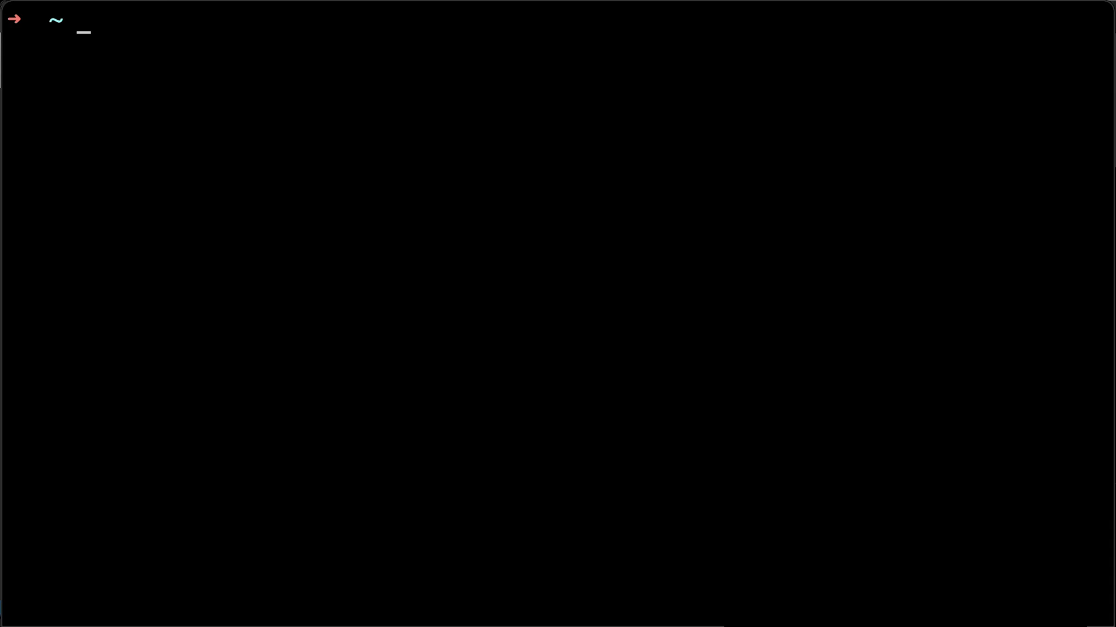
pyautogui.write('kubectl get pods')
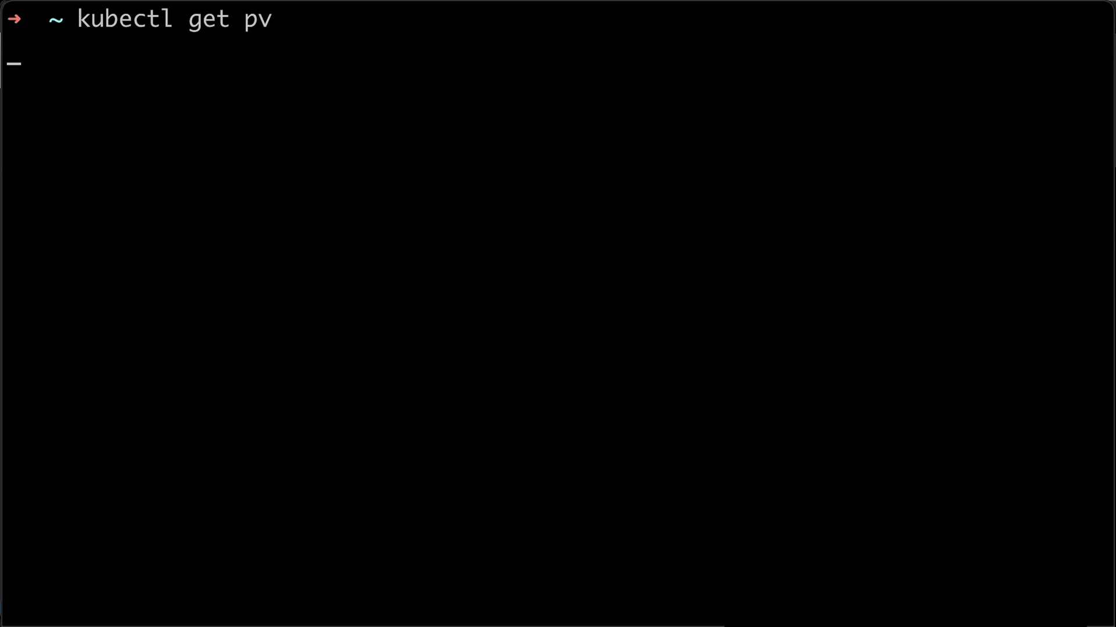
pyautogui.press('Return')
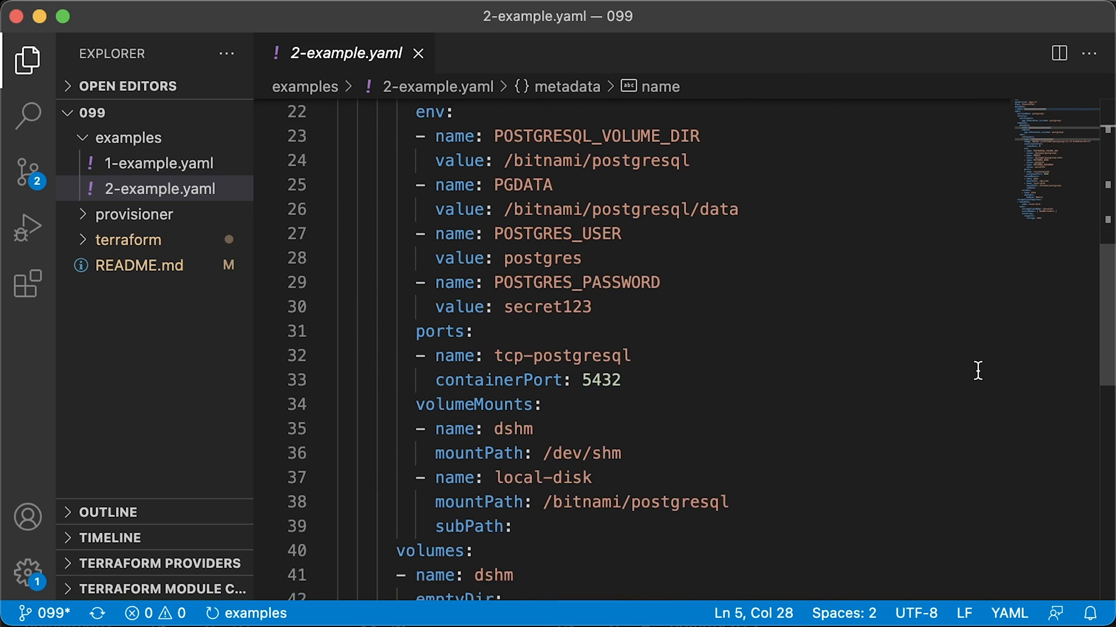
# Highlight the storageClassName: ssd-disks line in 2-example.yaml's volumeClaimTemplates.
pyautogui.scroll(-3)
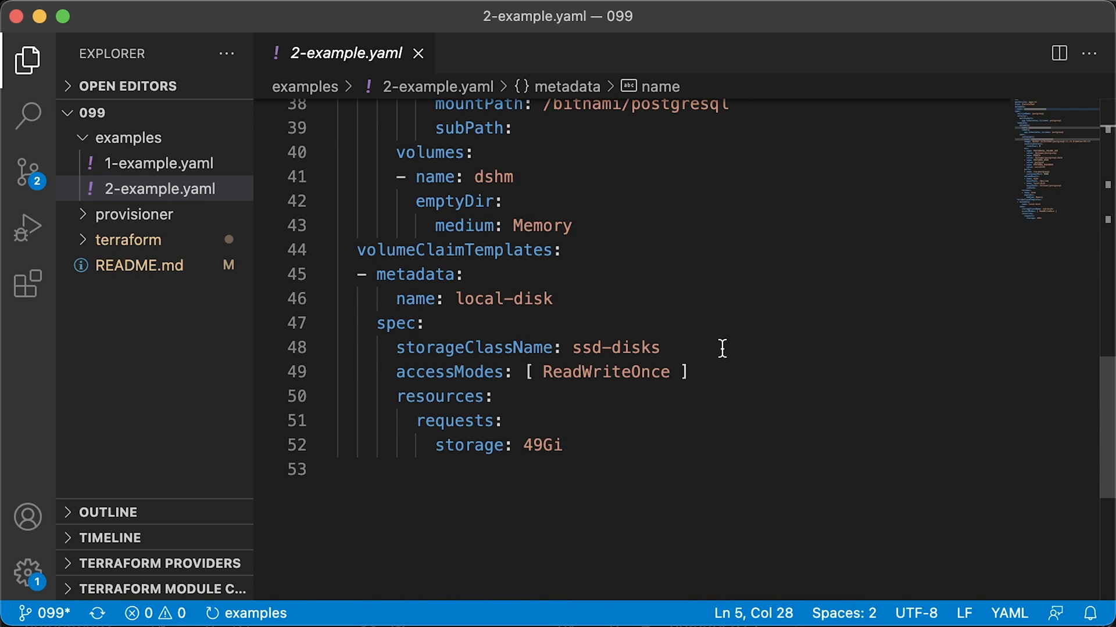
pyautogui.tripleClick(497, 347)
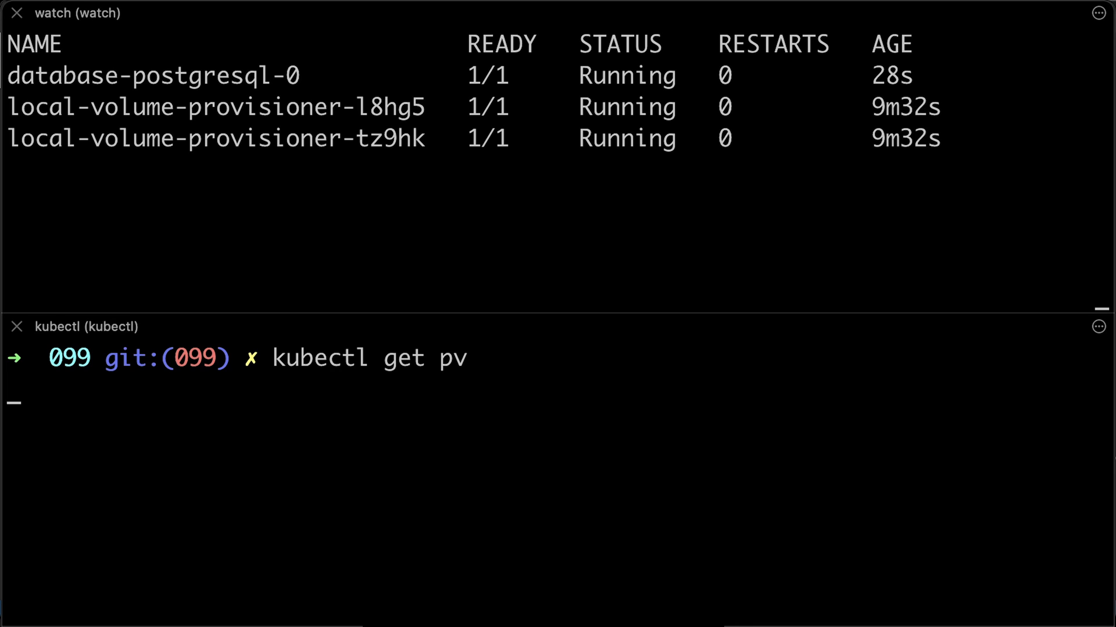
# List persistent volumes and nodes, then drain ip-10-0-127-146.ec2.internal ignoring daemonsets.
pyautogui.press('Return')
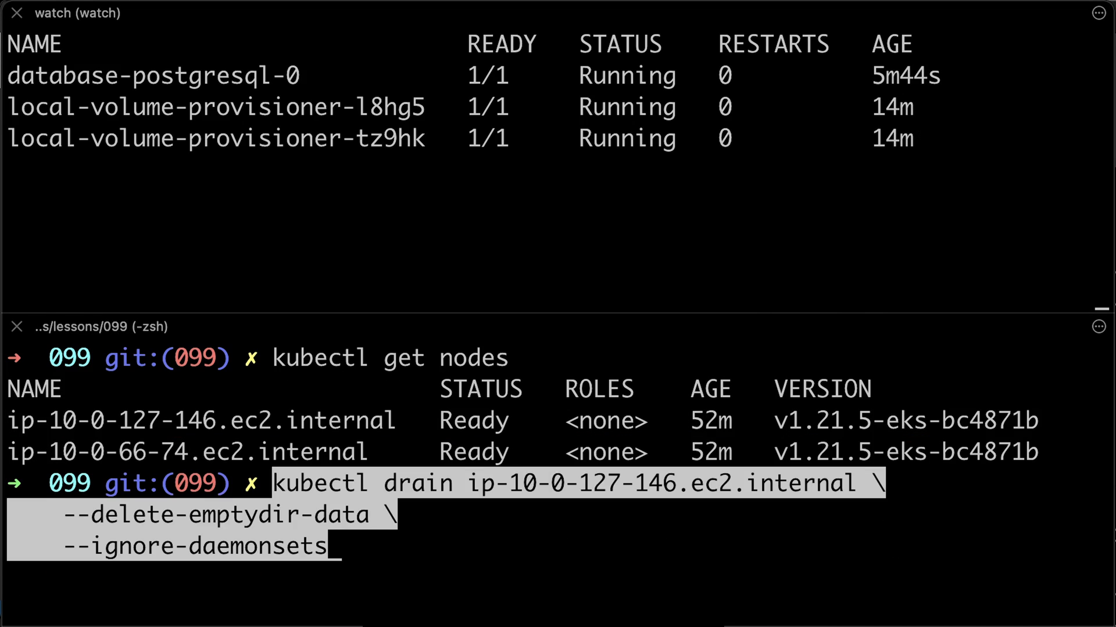
pyautogui.press('Return')
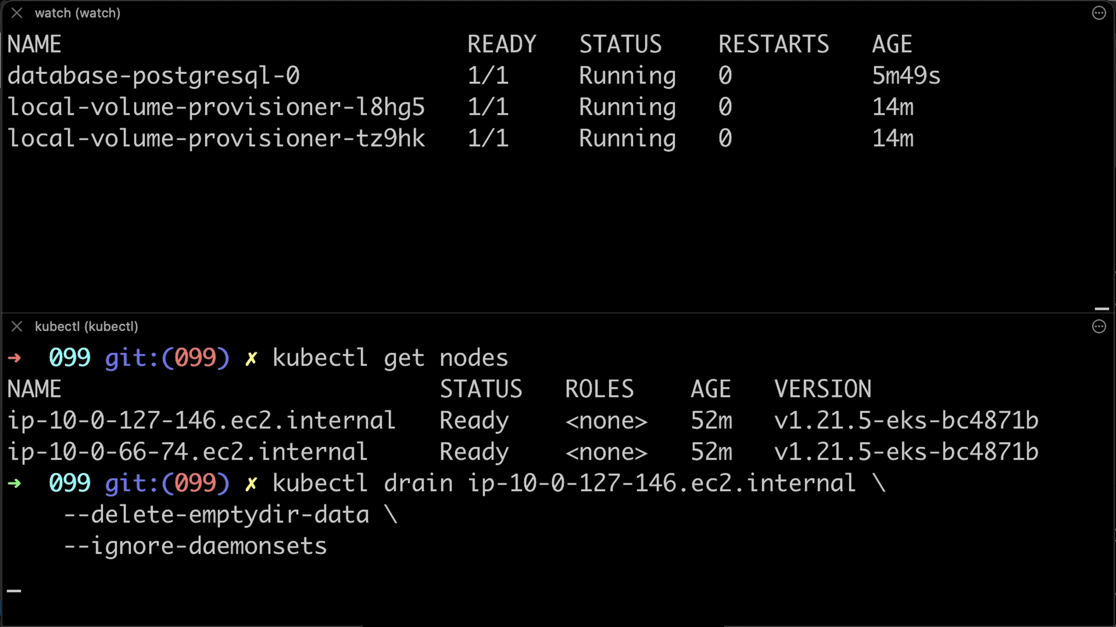
pyautogui.press('Return')
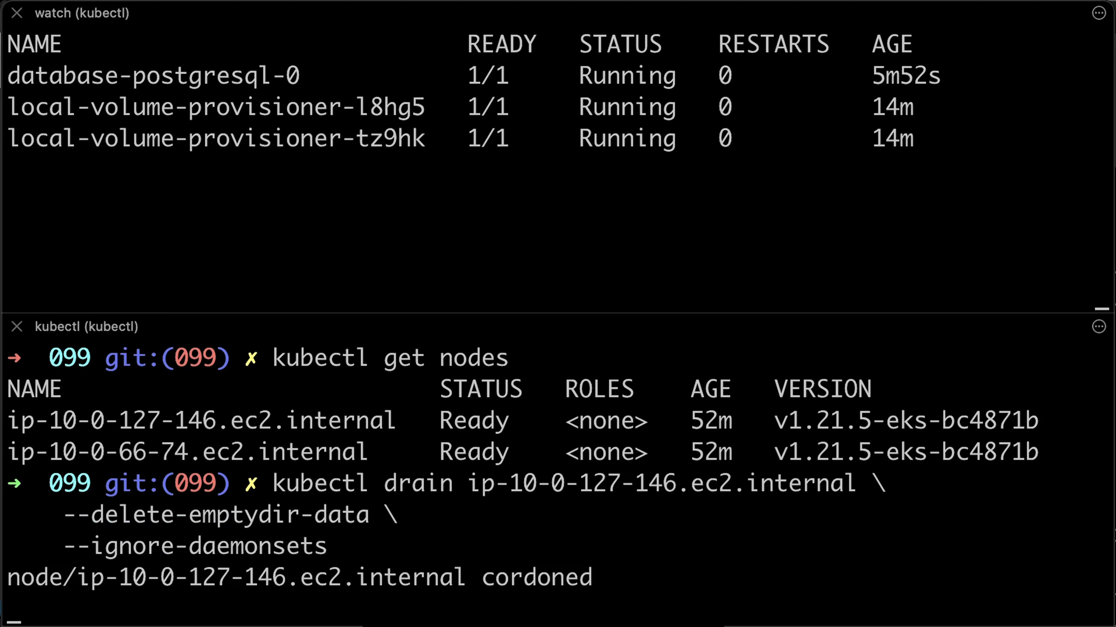